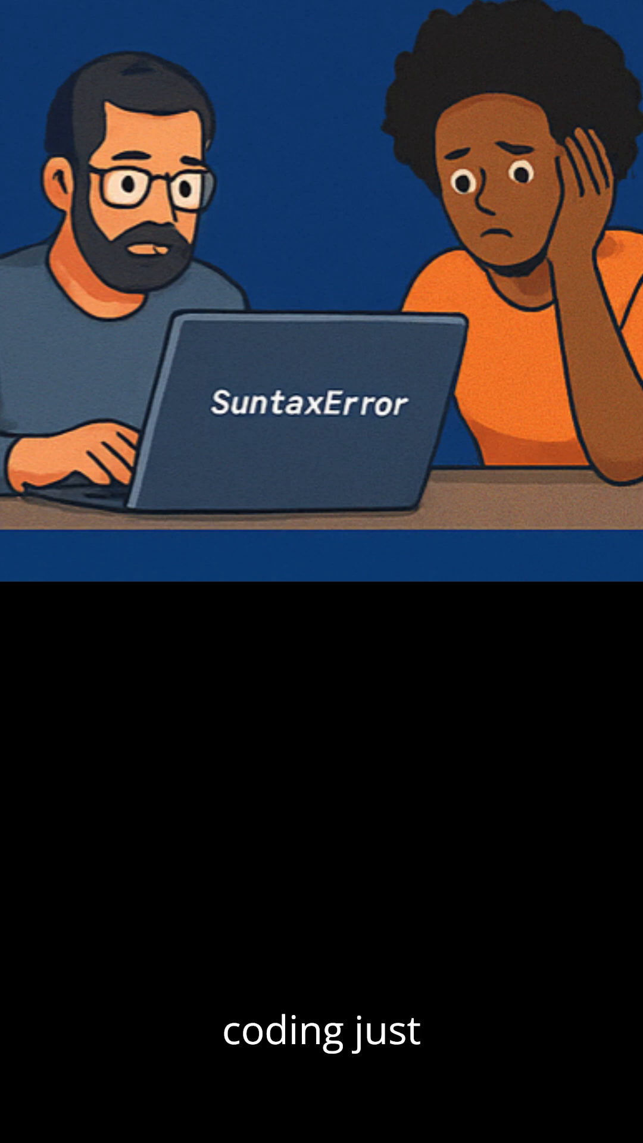
scroll(down, 3)
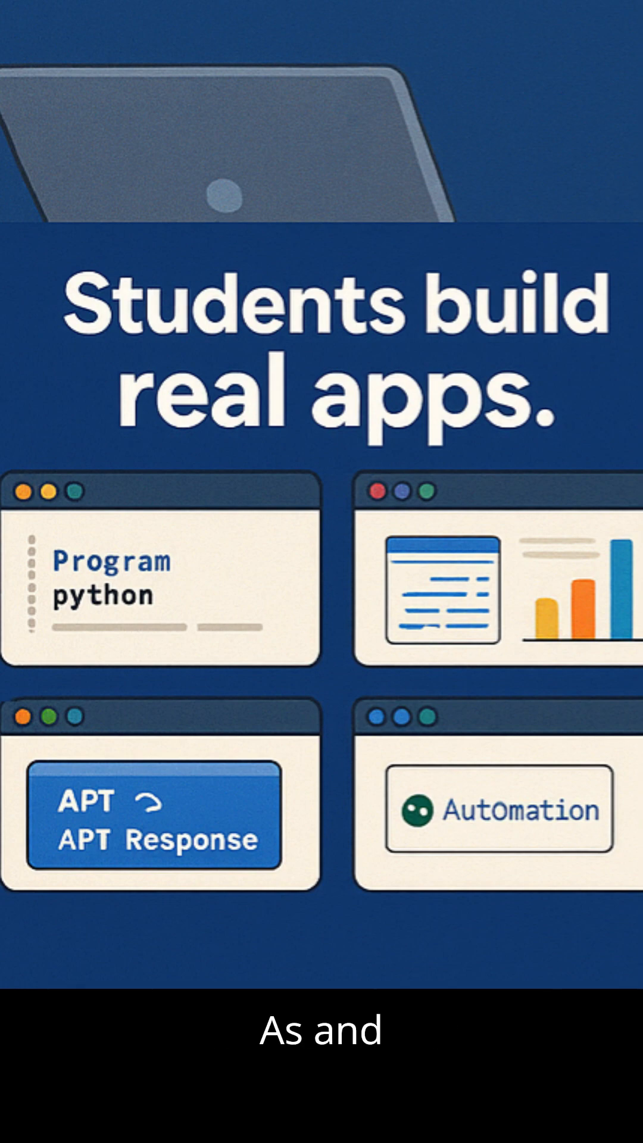